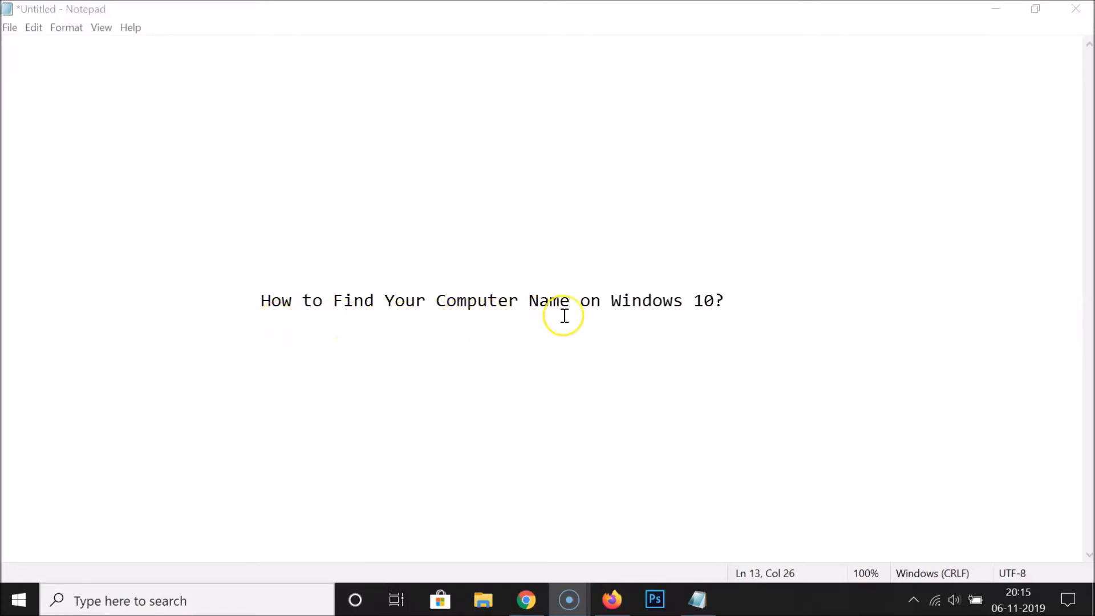
mouse_move(606, 338)
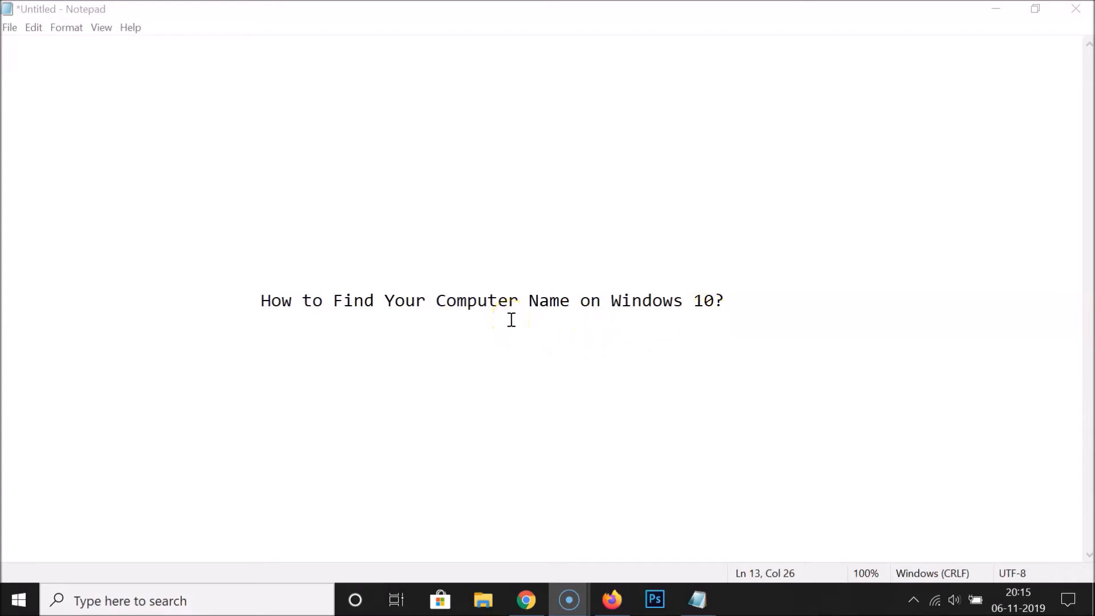
mouse_move(588, 279)
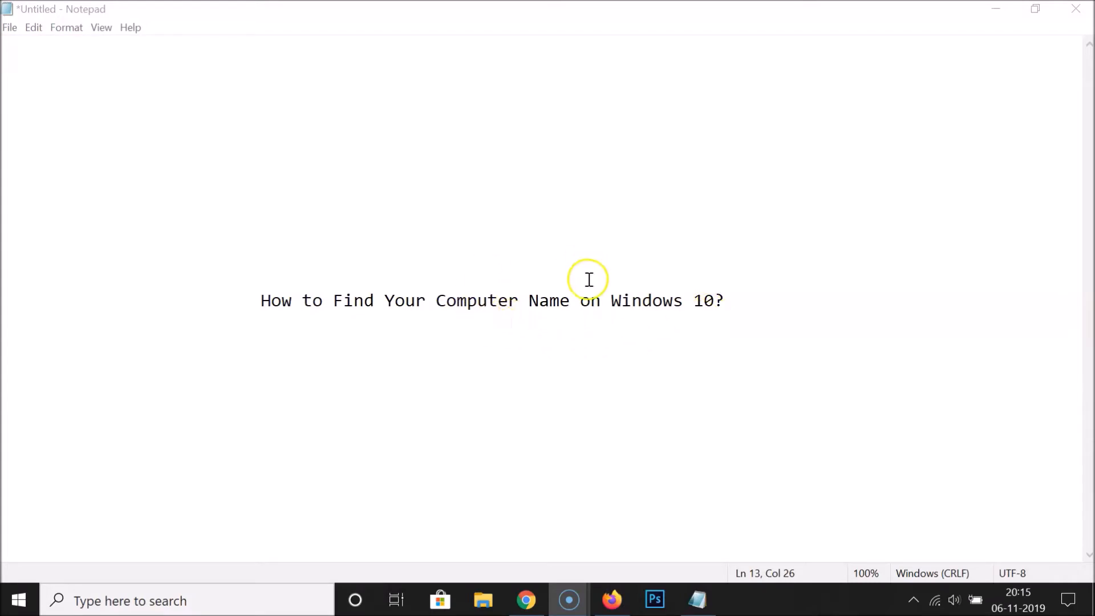
mouse_move(994, 8)
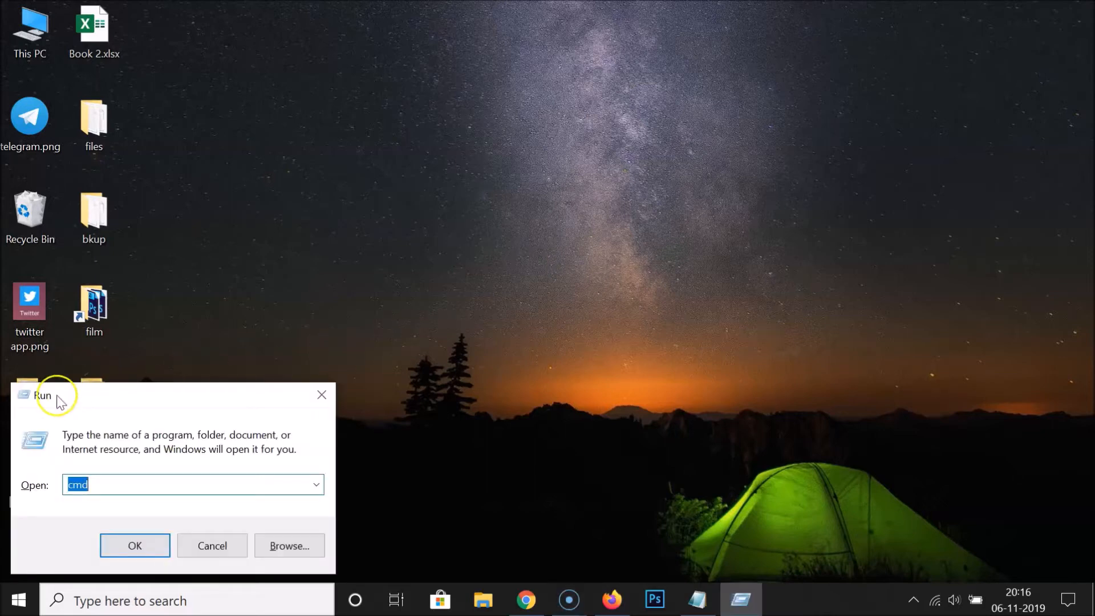
mouse_move(125, 484)
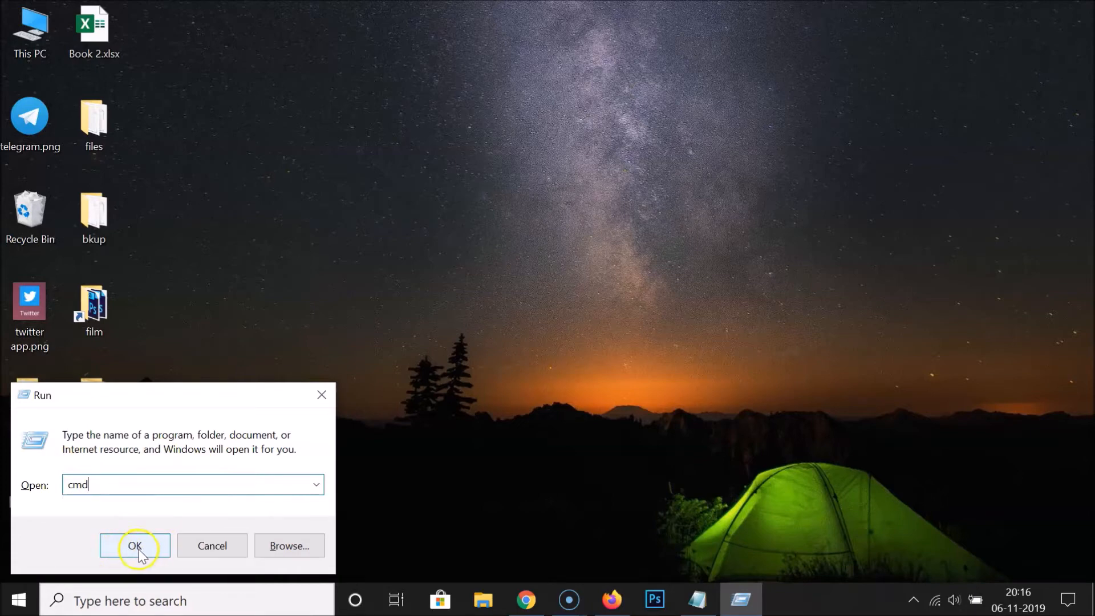
Launch Command Prompt from Run and enter the hostname command.
click(134, 545)
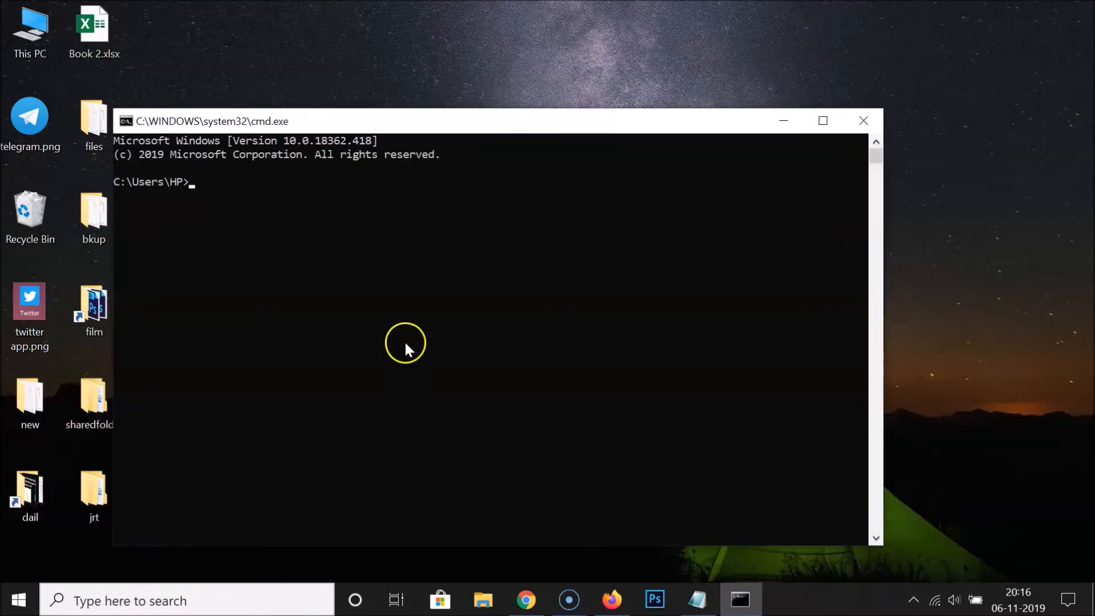
mouse_move(457, 278)
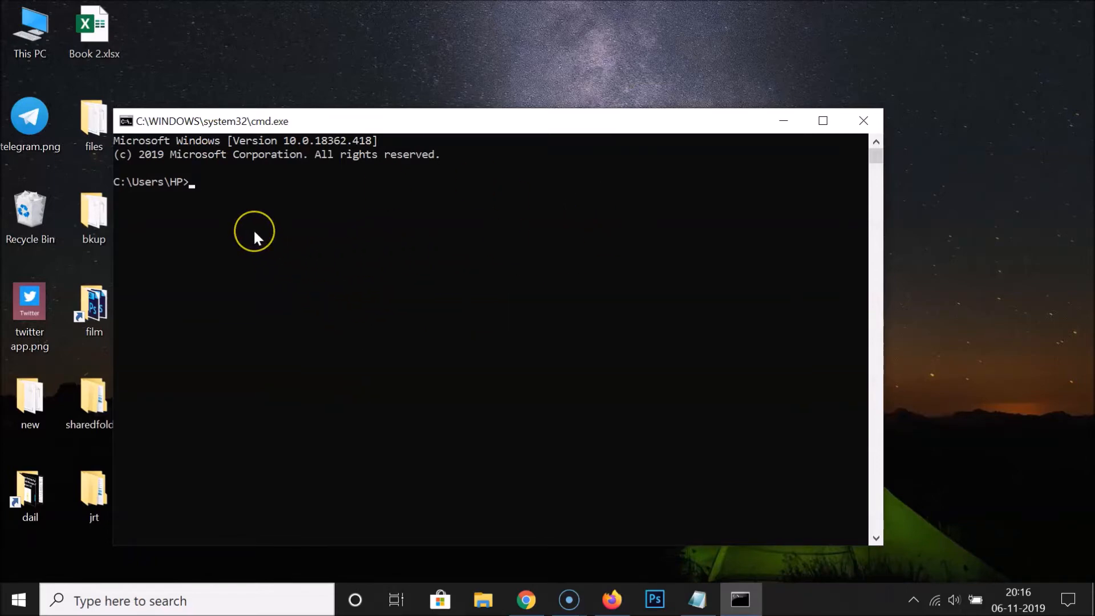
text(ho)
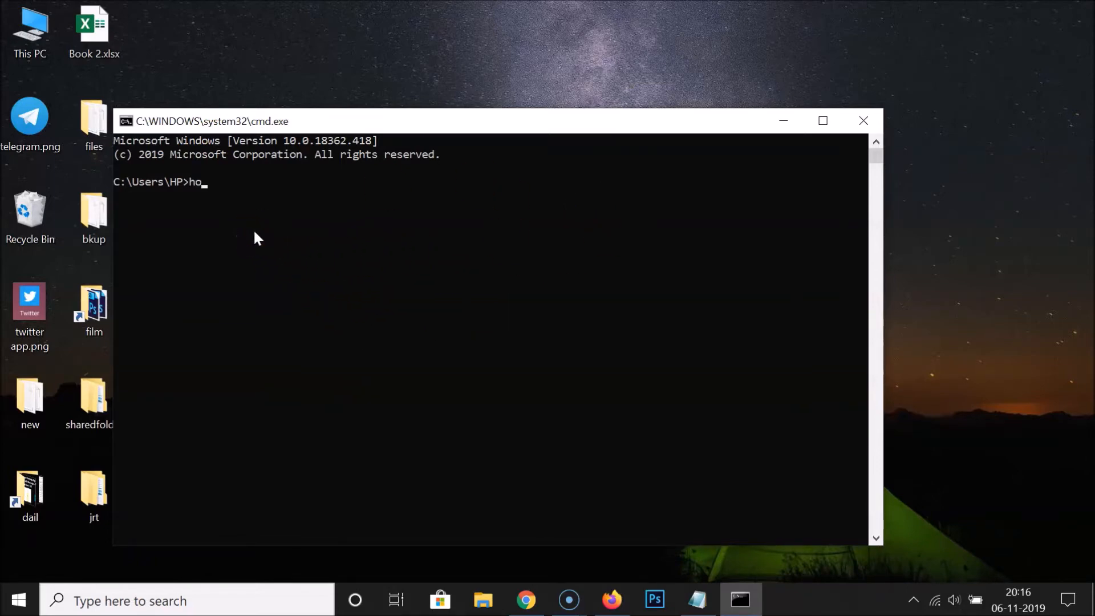
text(stname)
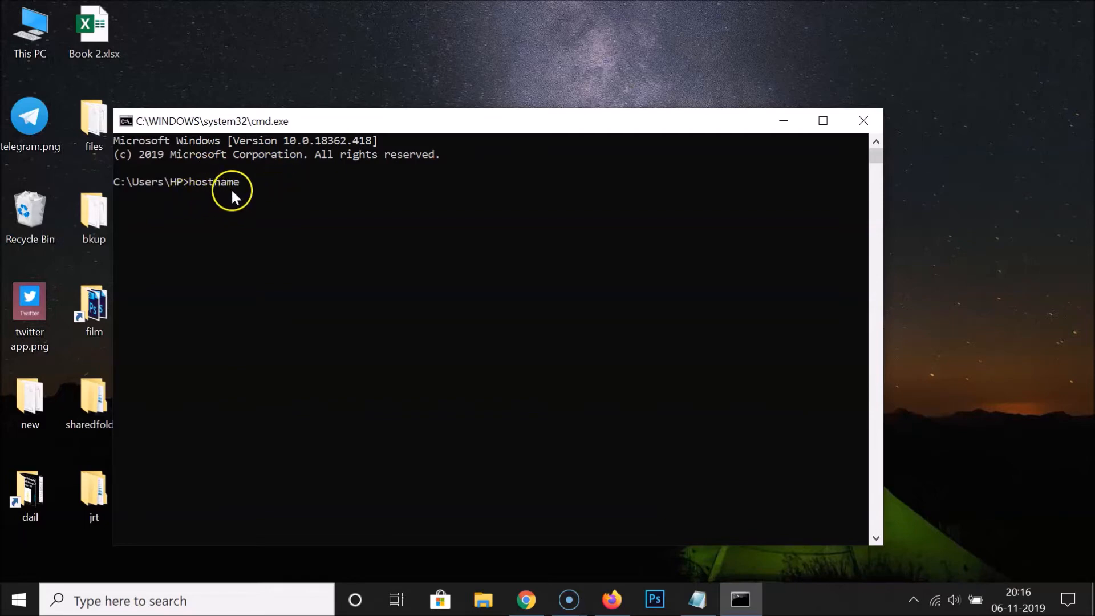
mouse_move(321, 220)
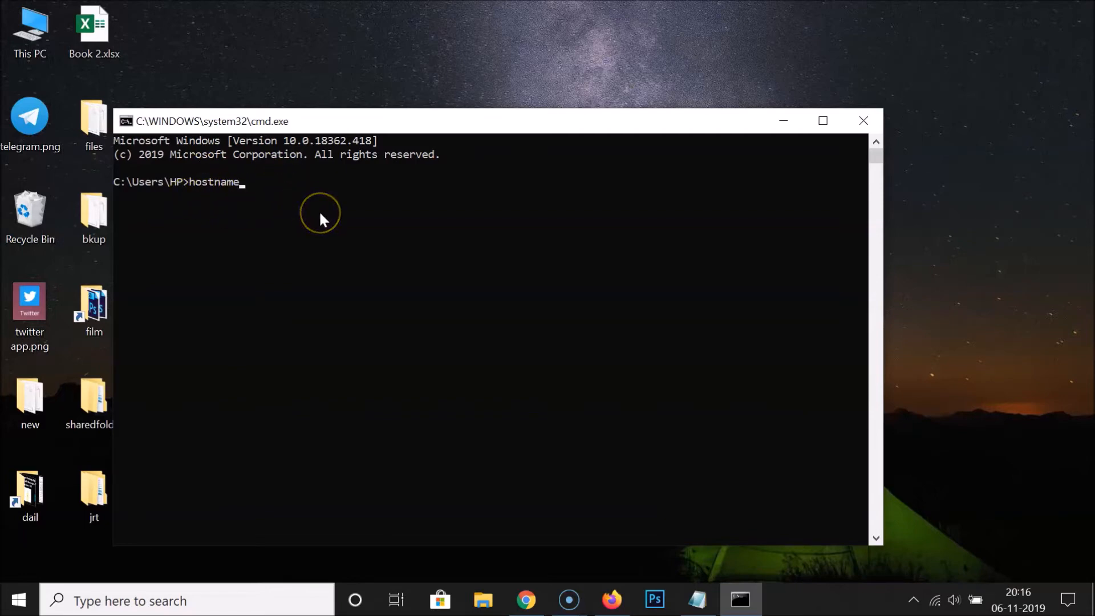
mouse_move(321, 220)
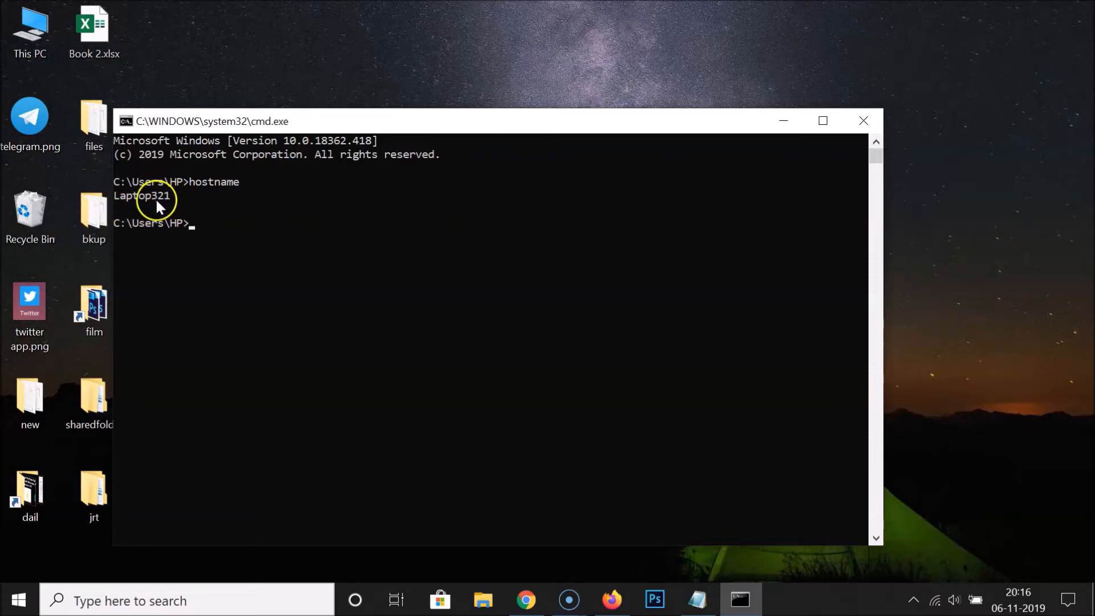
mouse_move(286, 224)
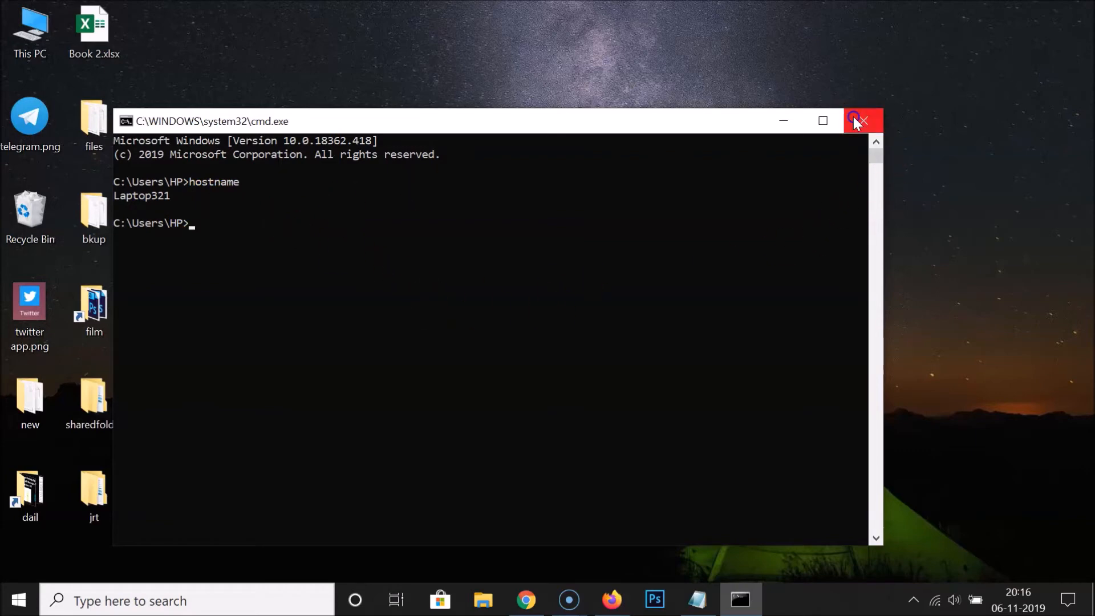
Close Command Prompt and launch the Settings app via a Windows Search for 'settings'.
click(863, 121)
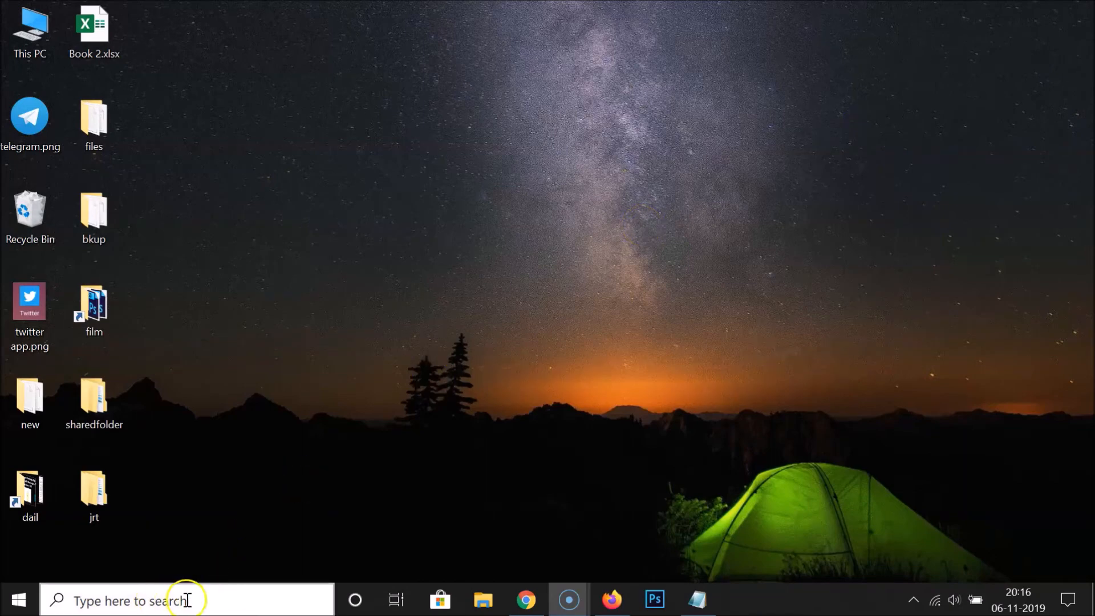
click(184, 601)
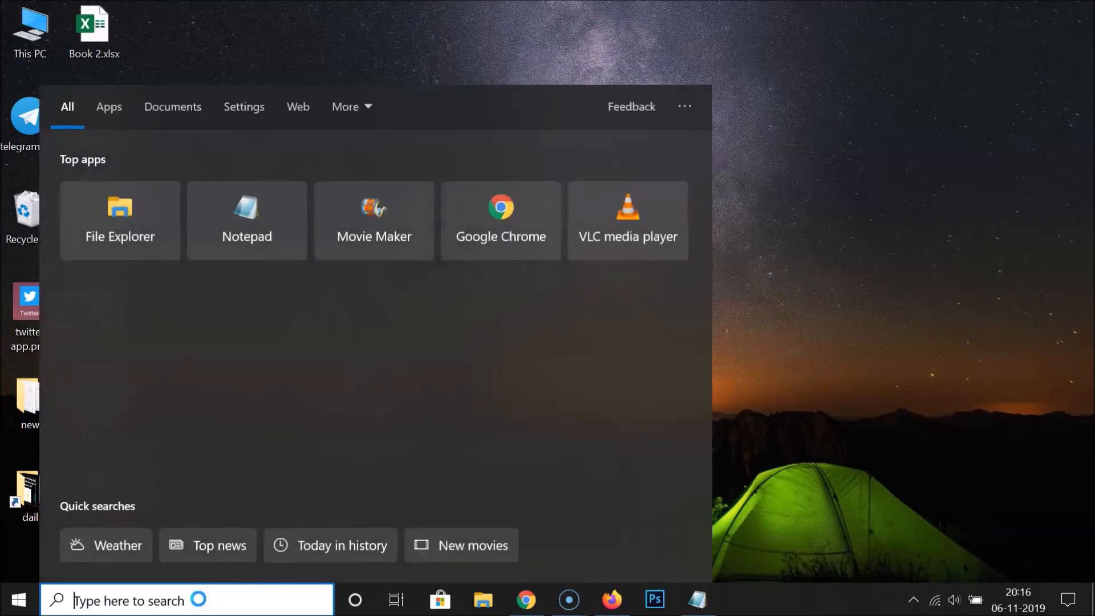
text(settings)
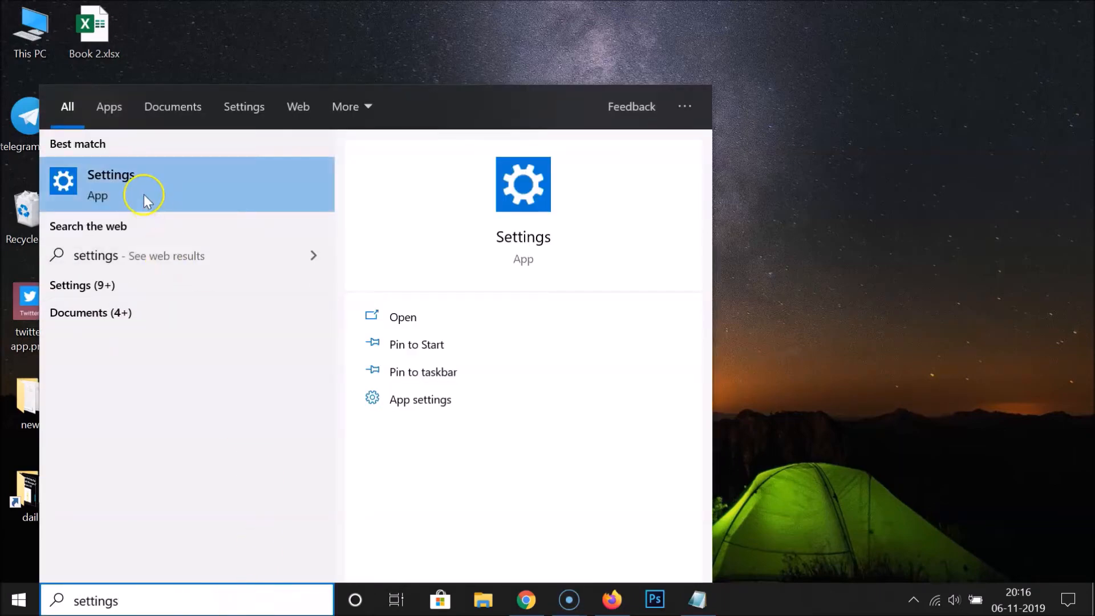
click(140, 184)
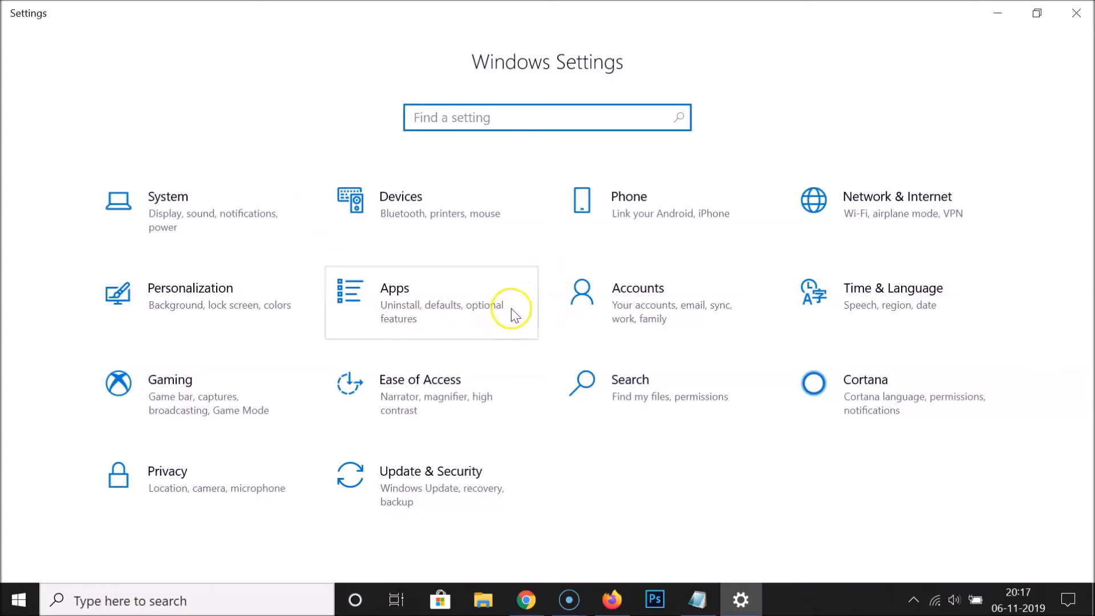
mouse_move(143, 215)
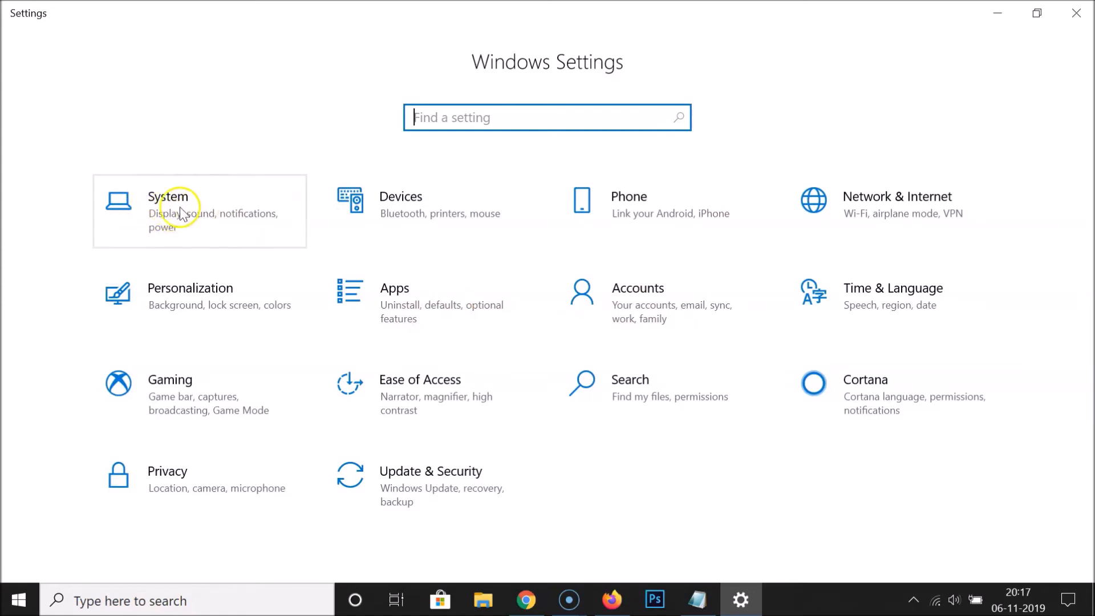
Navigate to System > About, where the device name Laptop321 is listed.
click(175, 209)
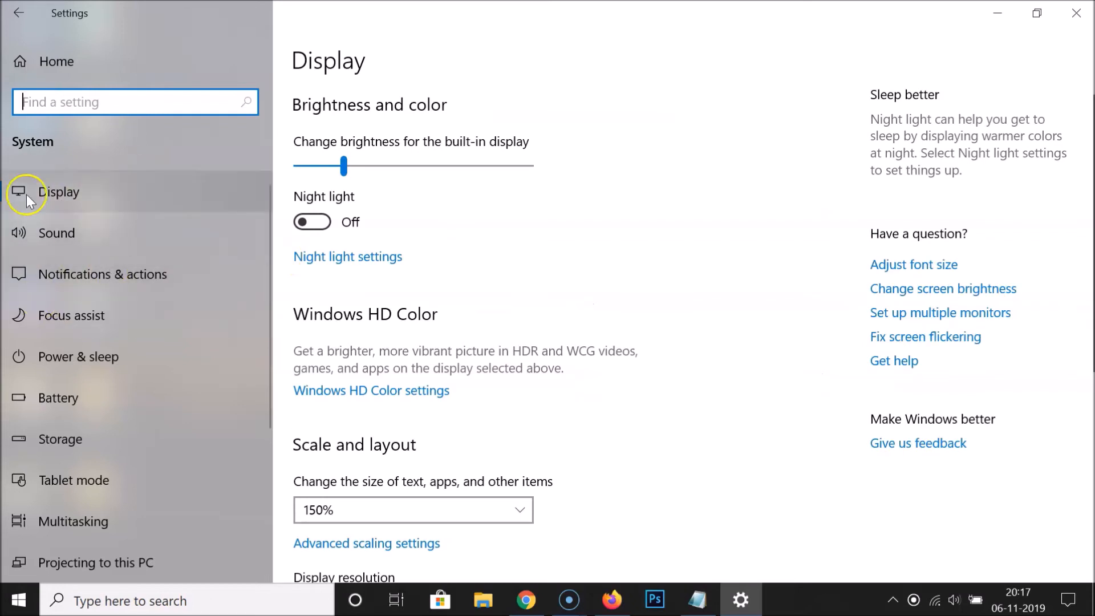
scroll(down, 3)
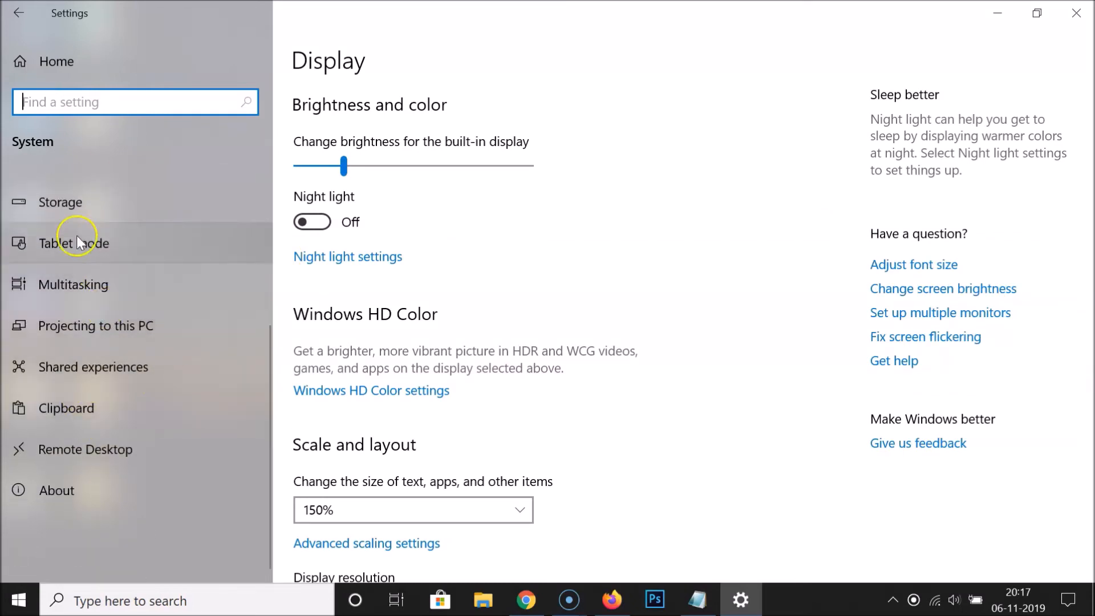
mouse_move(53, 489)
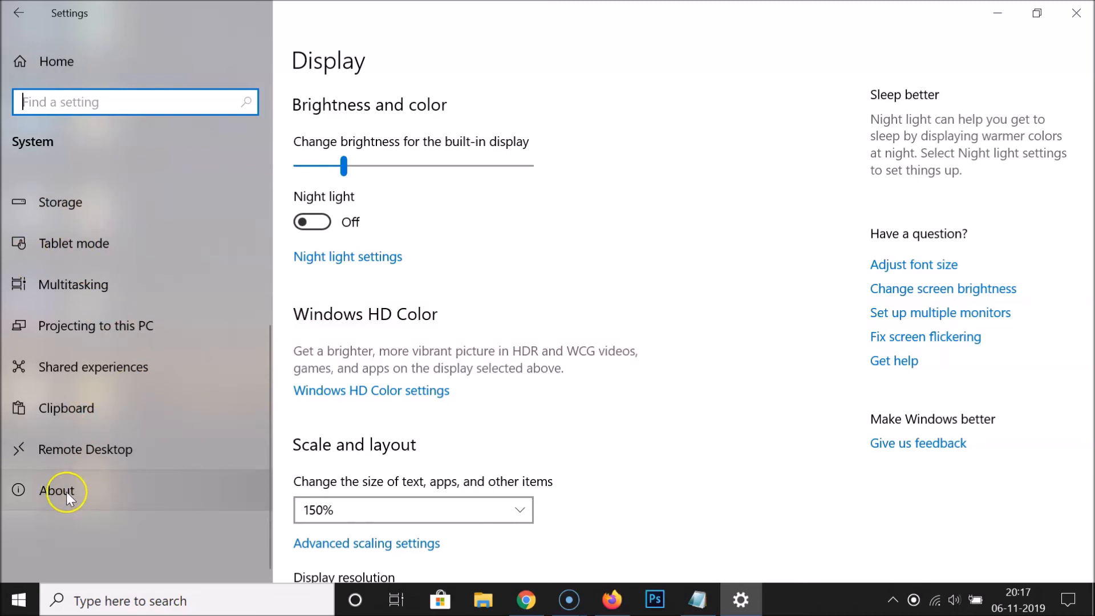
click(56, 489)
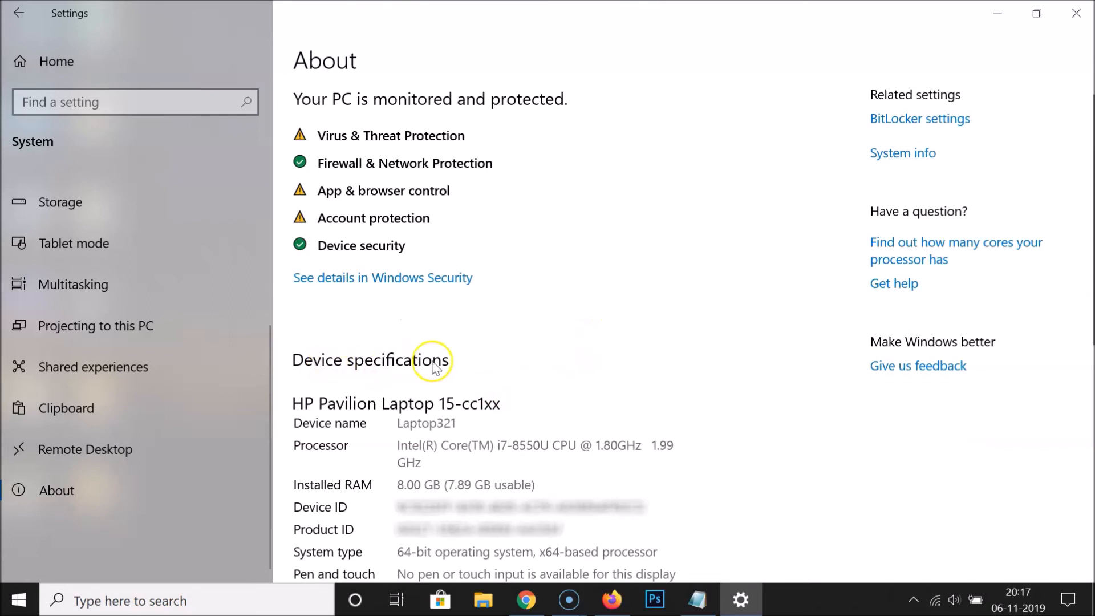
mouse_move(320, 439)
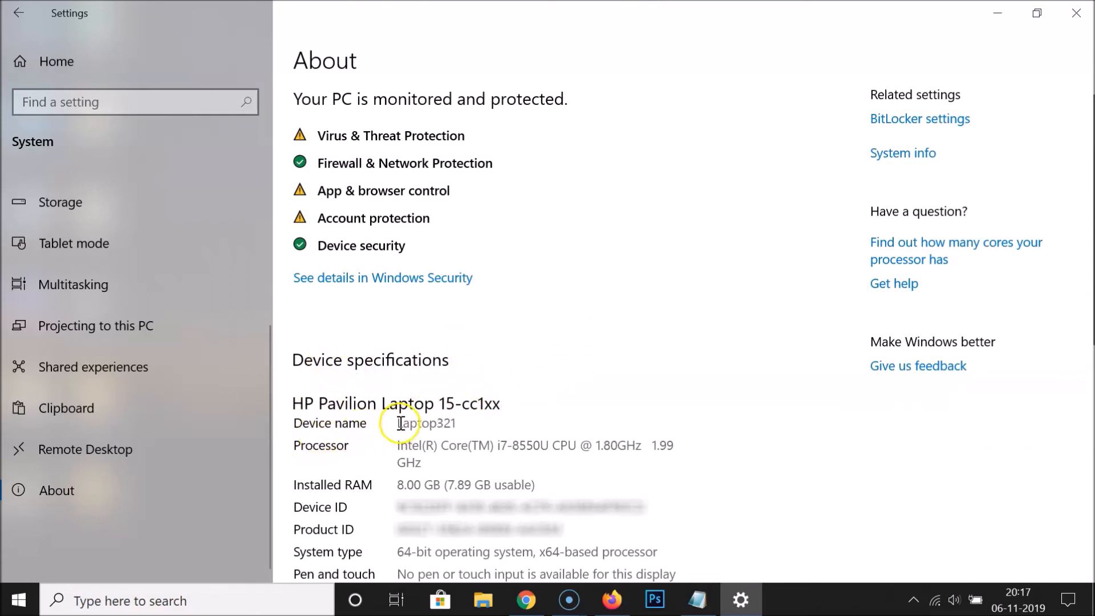
double_click(426, 422)
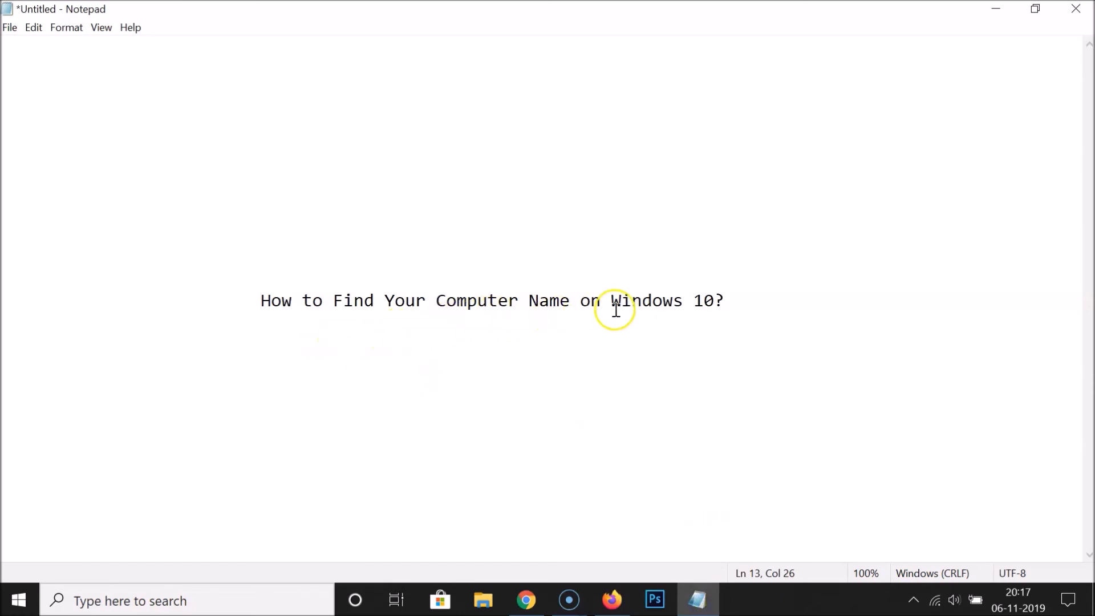
mouse_move(539, 326)
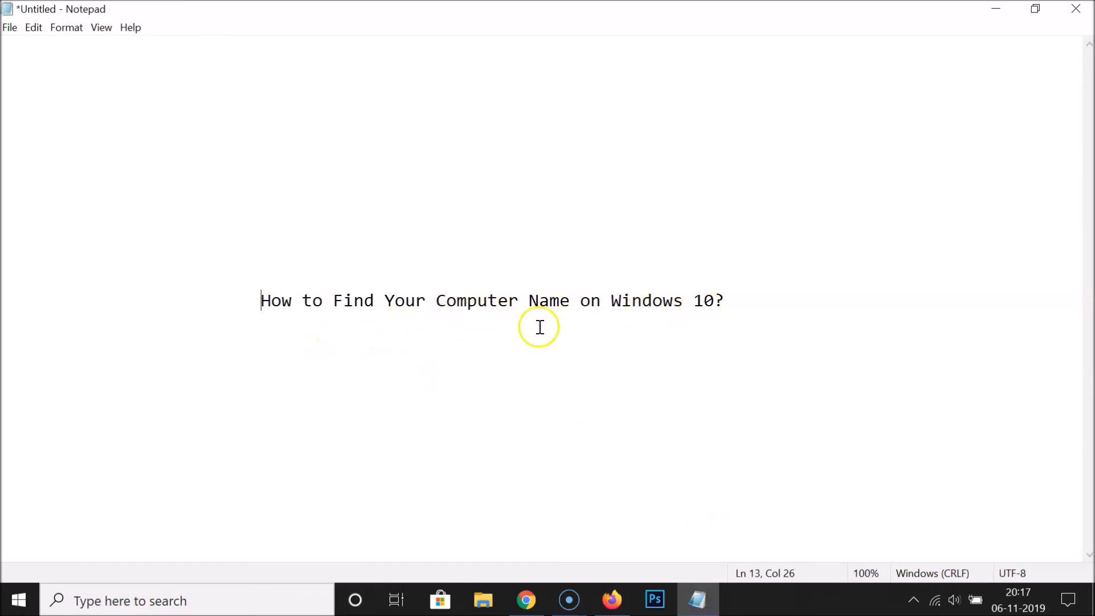